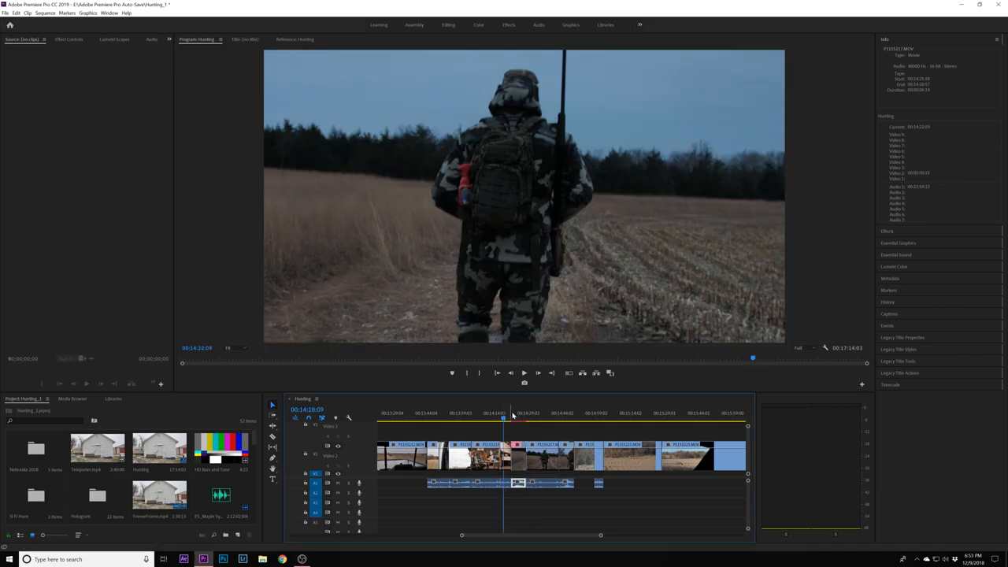
Move the playhead a few frames later, onto the hunter walking across the field.
{"action": "left_click", "coordinate": [513, 418]}
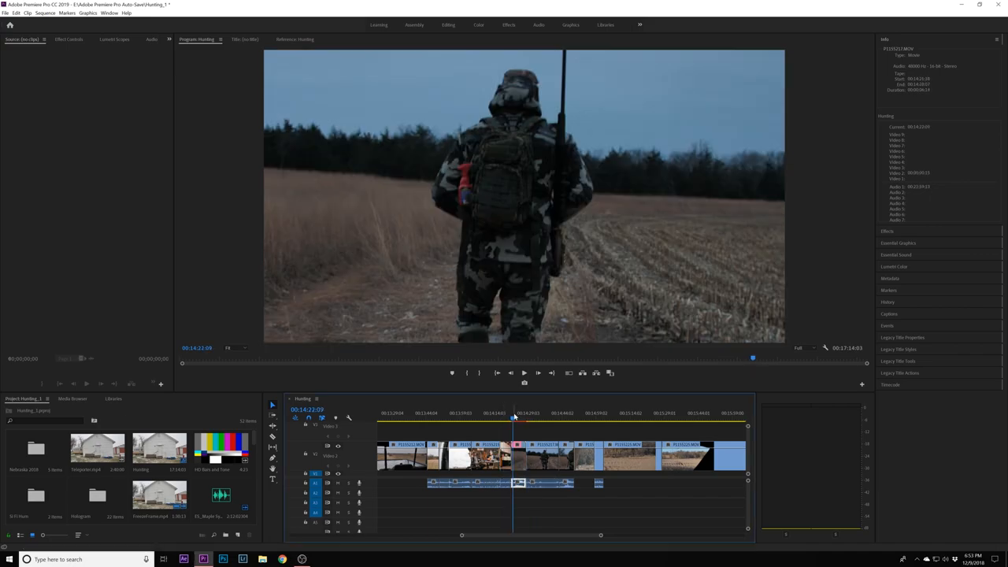